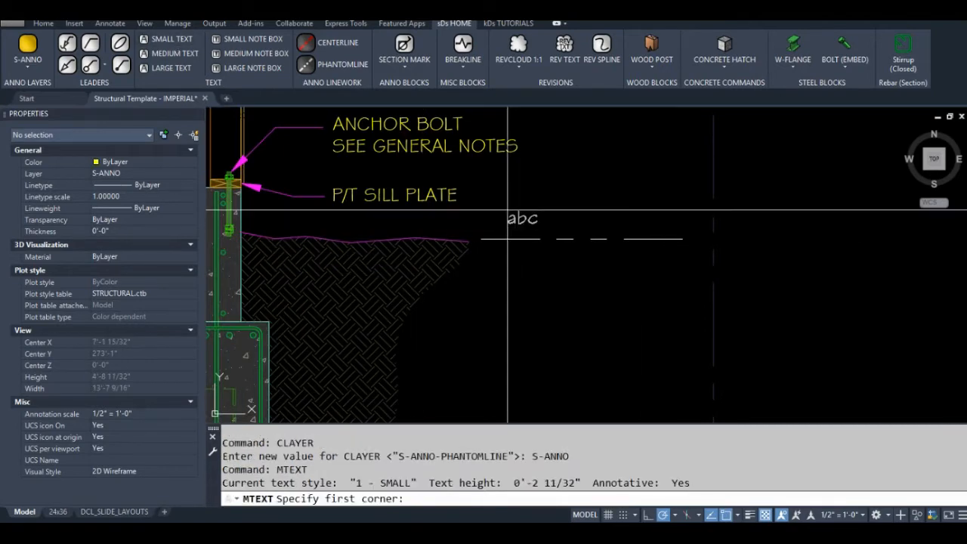
Step: Label FINISHED GRADE and add the note '5" THK. S.O.G. REINF. PER 1' with small text
{"action": "type", "text": "FINISHED GRADE"}
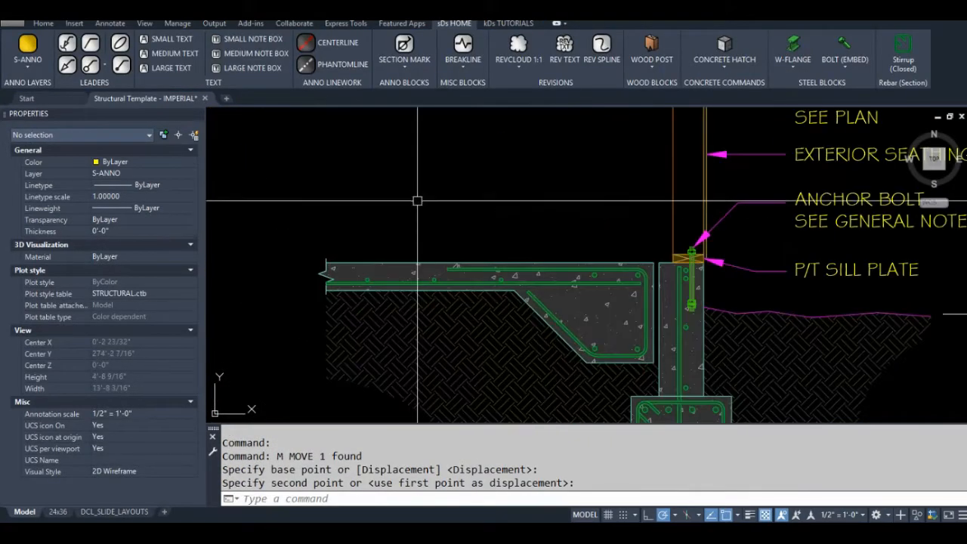
{"action": "type", "text": "5\" TH"}
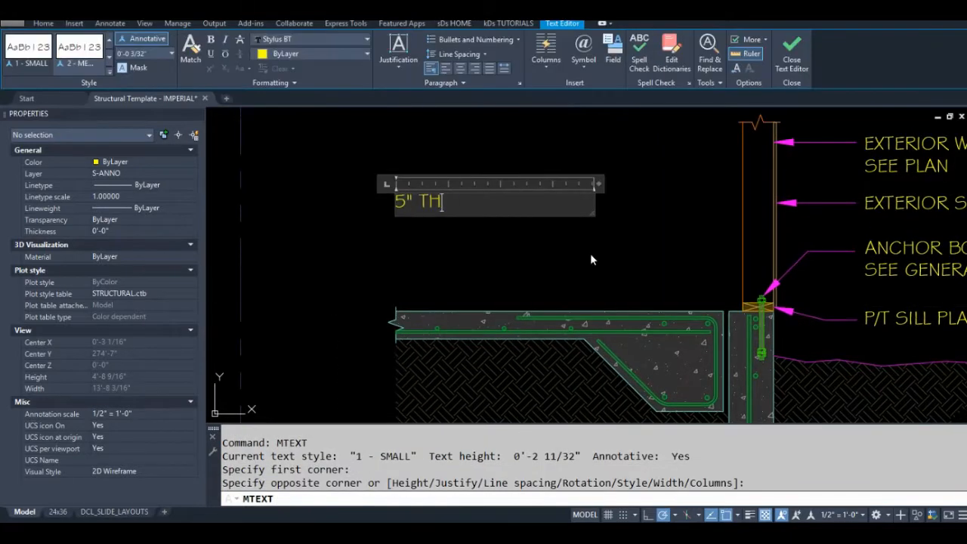
{"action": "type", "text": "K. S.O.G."}
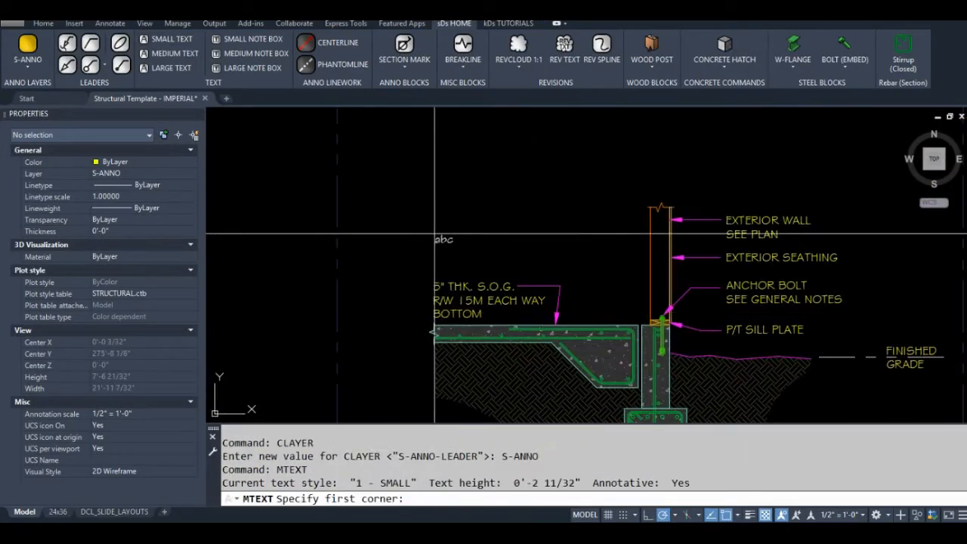
{"action": "type", "text": "REINF. PER 1"}
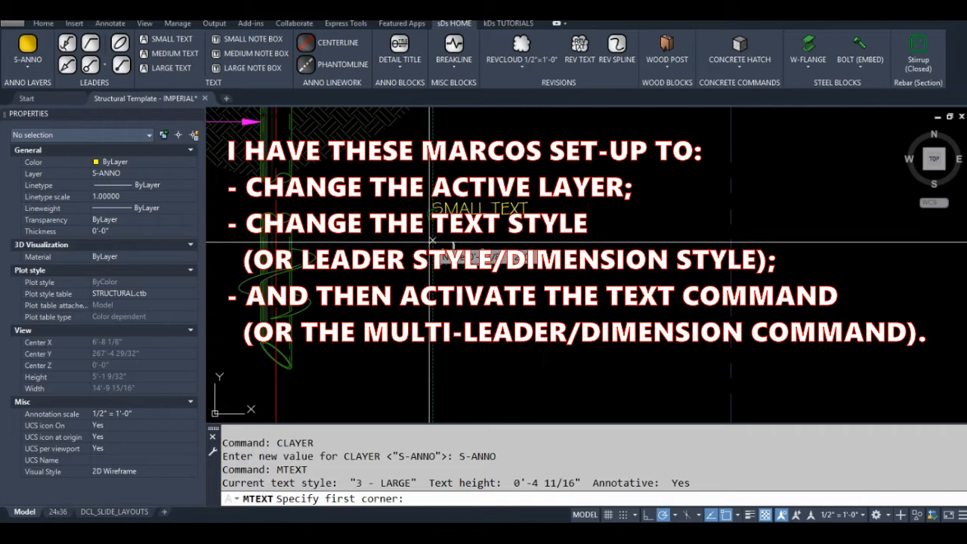
Step: Place the LARGE TEXT note and draw a leader arrow toward the SMALL TEXT sample
{"action": "left_click", "coordinate": [431, 234]}
{"action": "type", "text": "P"}
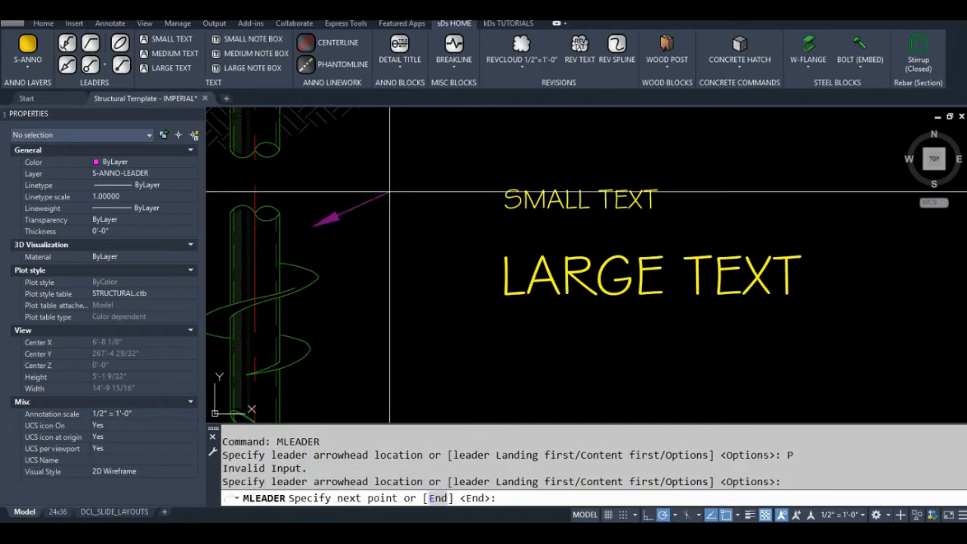
{"action": "left_click", "coordinate": [451, 245]}
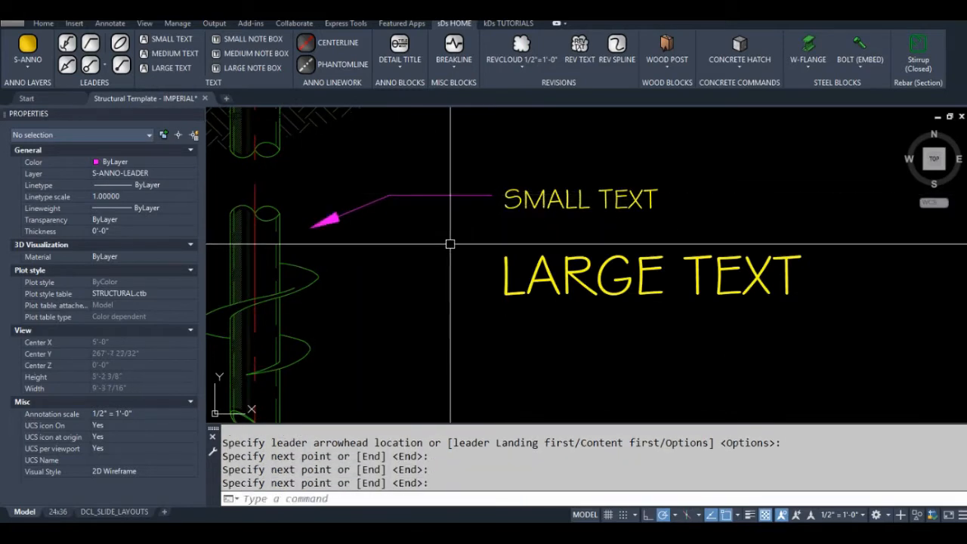
{"action": "type", "text": "P"}
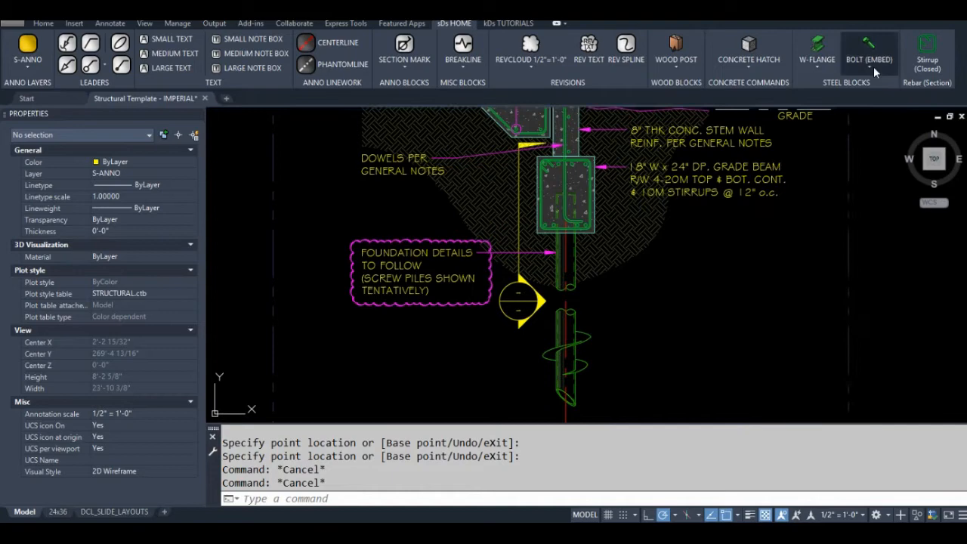
Step: Insert the Bolt W Bot. Nut block and a Stirrup (Closed) rebar block beside the pile
{"action": "left_click", "coordinate": [869, 59]}
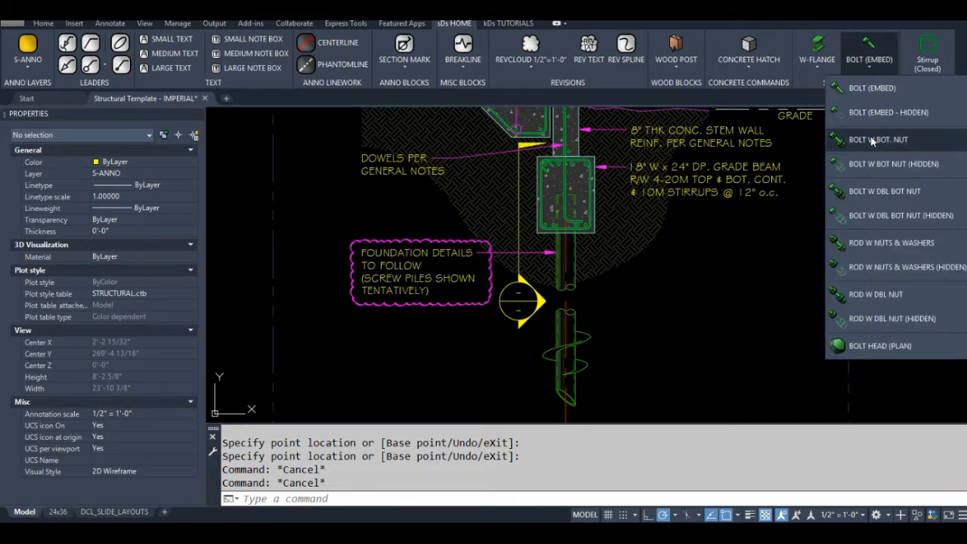
{"action": "left_click", "coordinate": [877, 140]}
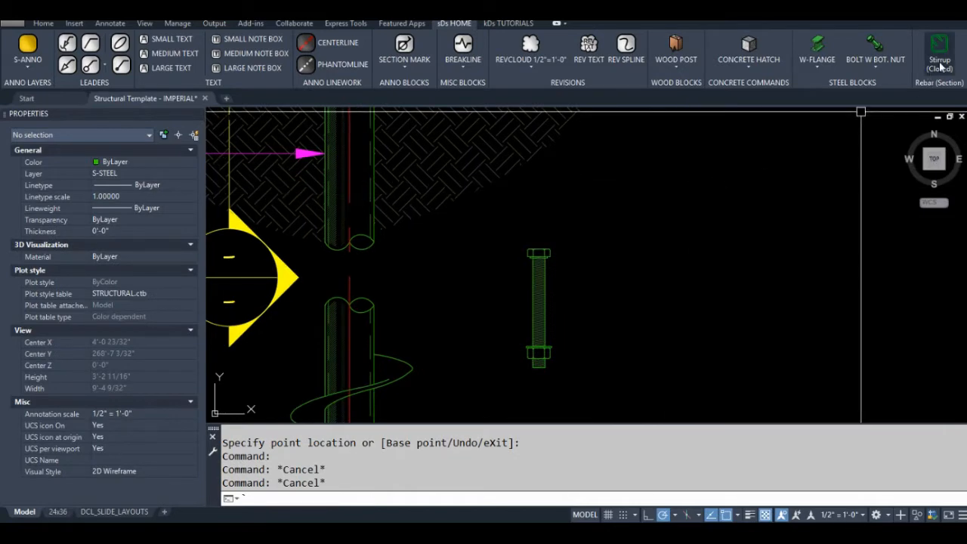
{"action": "left_click", "coordinate": [940, 48]}
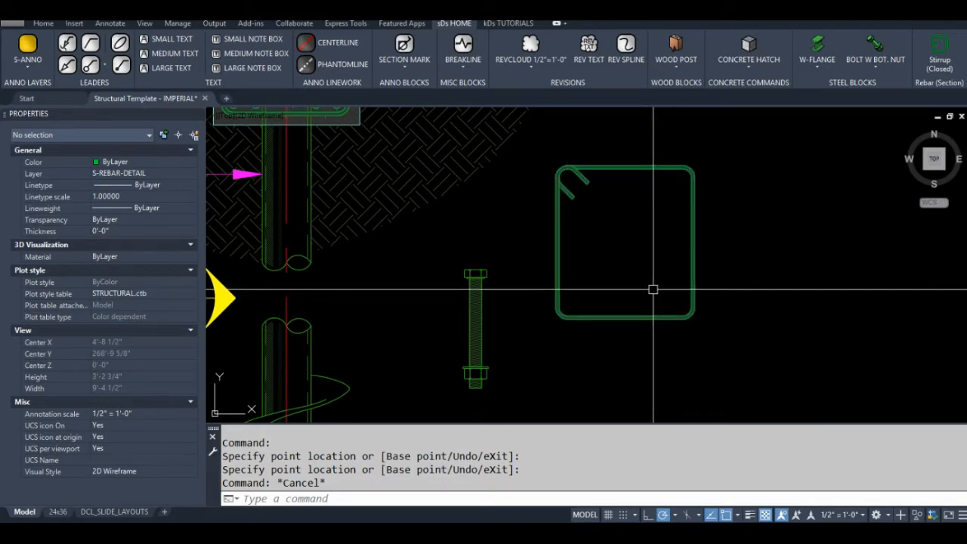
{"action": "mouse_move", "coordinate": [858, 115]}
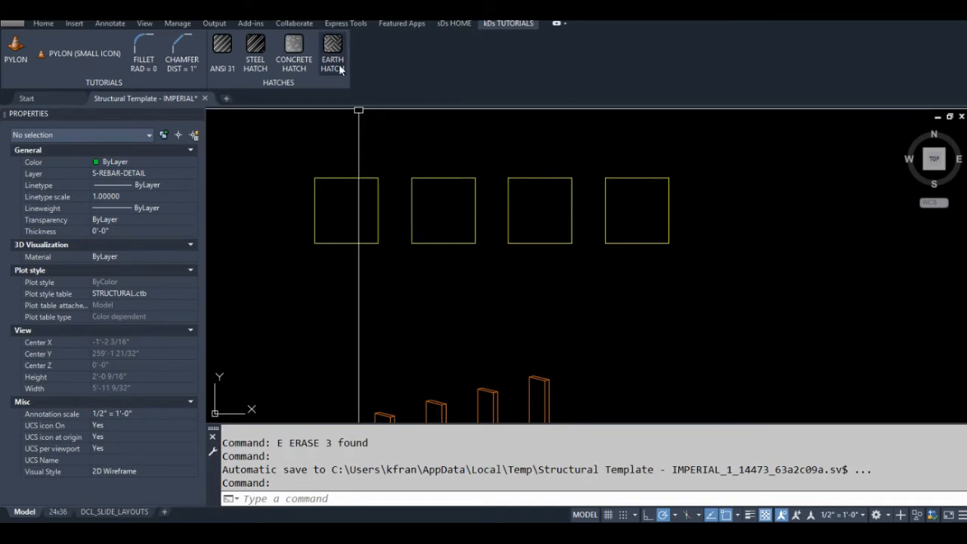
Step: Fill the first sample square with the Earth Hatch pattern
{"action": "left_click", "coordinate": [332, 53]}
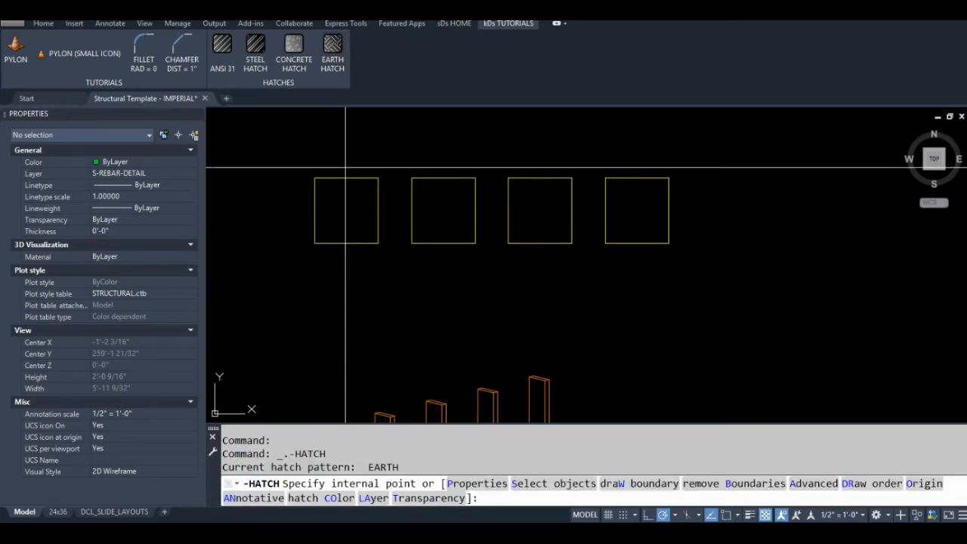
{"action": "left_click", "coordinate": [345, 211]}
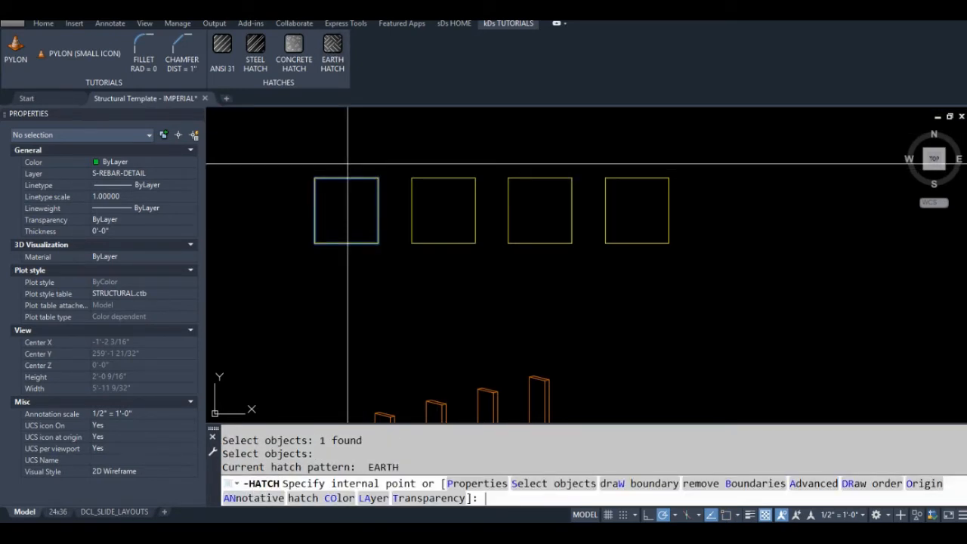
{"action": "left_click", "coordinate": [344, 210]}
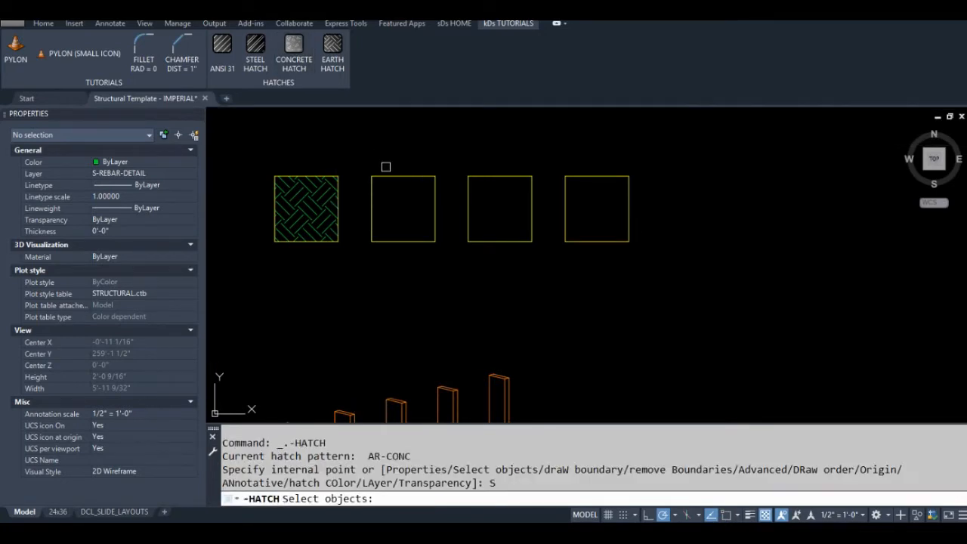
Step: Apply Concrete Hatch to the second square and ANSI31 diagonal hatch to the third
{"action": "left_click", "coordinate": [393, 211]}
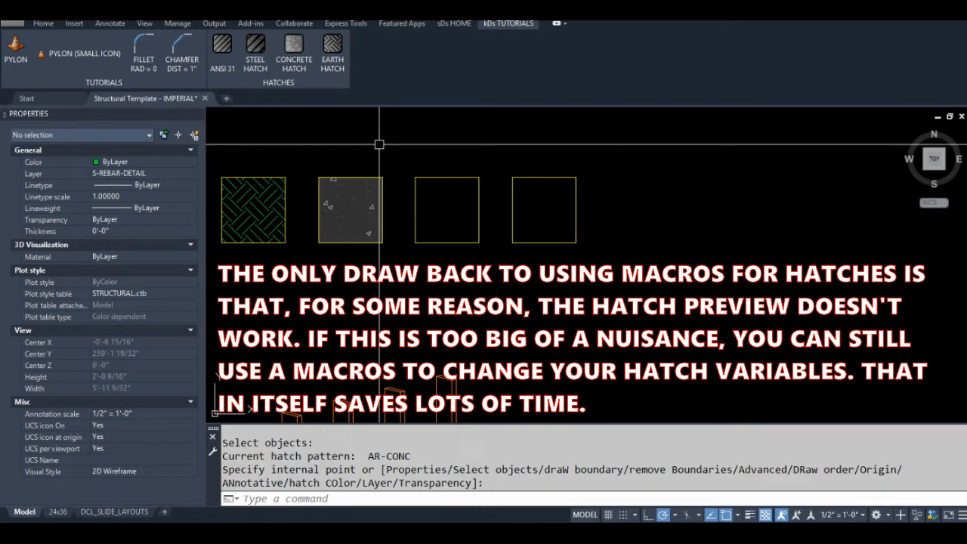
{"action": "mouse_move", "coordinate": [302, 109]}
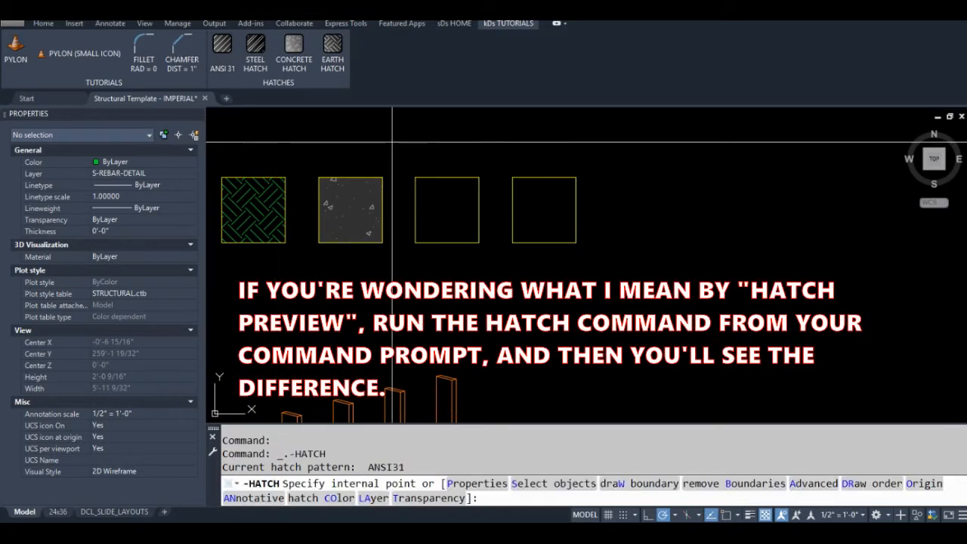
{"action": "left_click", "coordinate": [446, 210]}
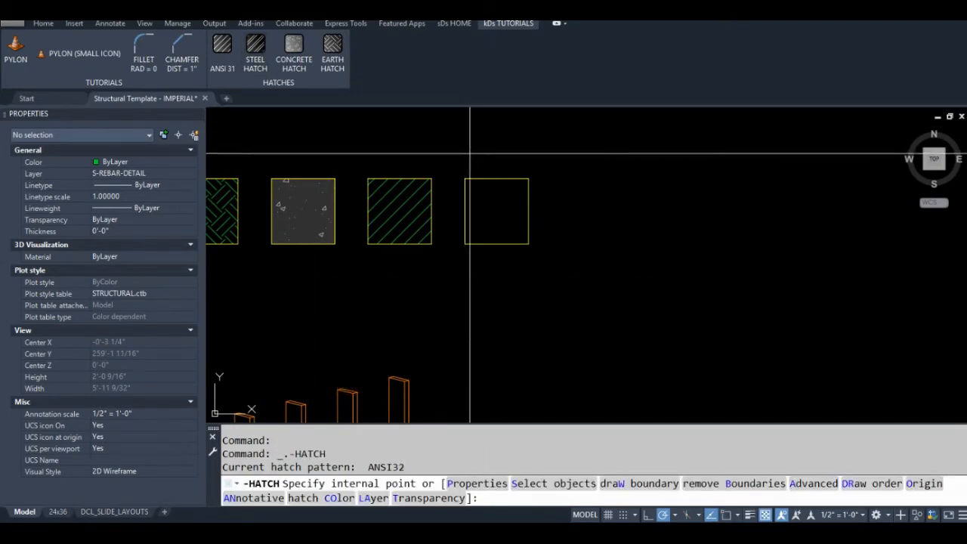
{"action": "left_click", "coordinate": [496, 212]}
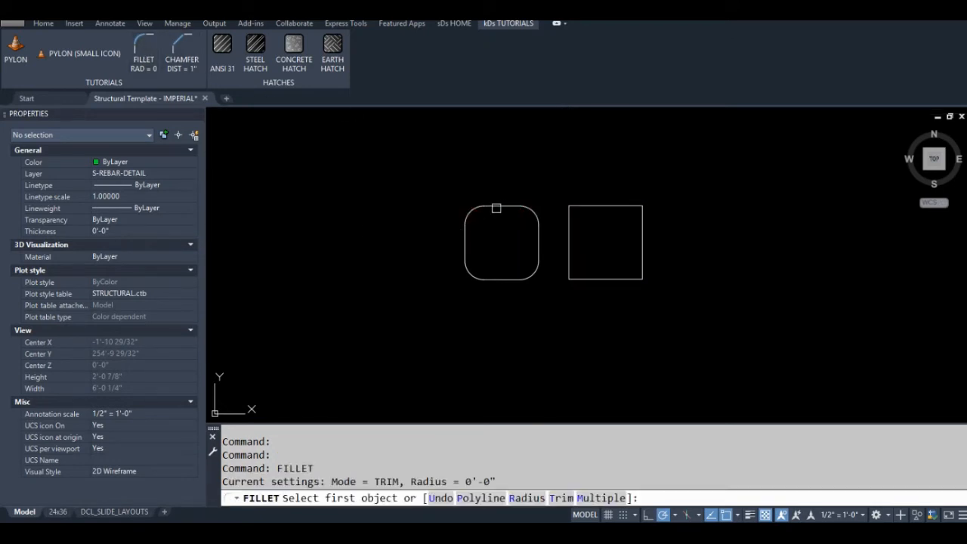
Step: Sharpen the rounded square's top corners with Fillet Rad = 0 and pick edges for a 1" chamfer
{"action": "left_click", "coordinate": [472, 210]}
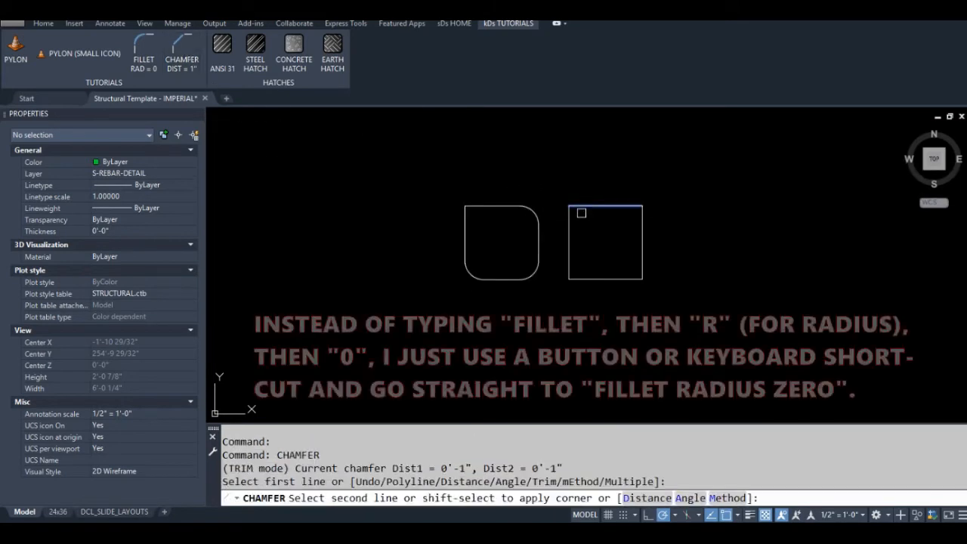
{"action": "left_click", "coordinate": [578, 213]}
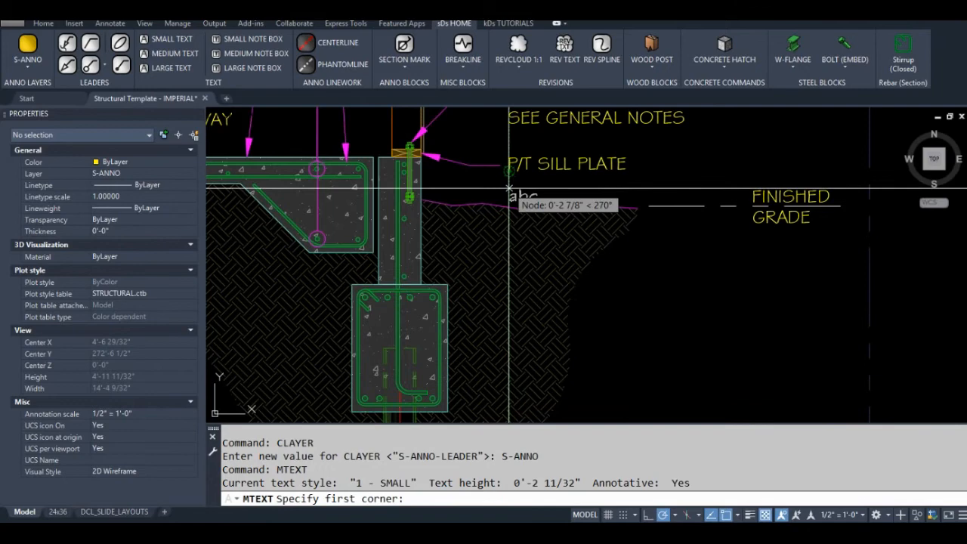
Step: Start a small-text note reading 8" THK below the FINISHED GRADE label
{"action": "type", "text": "8\" THK"}
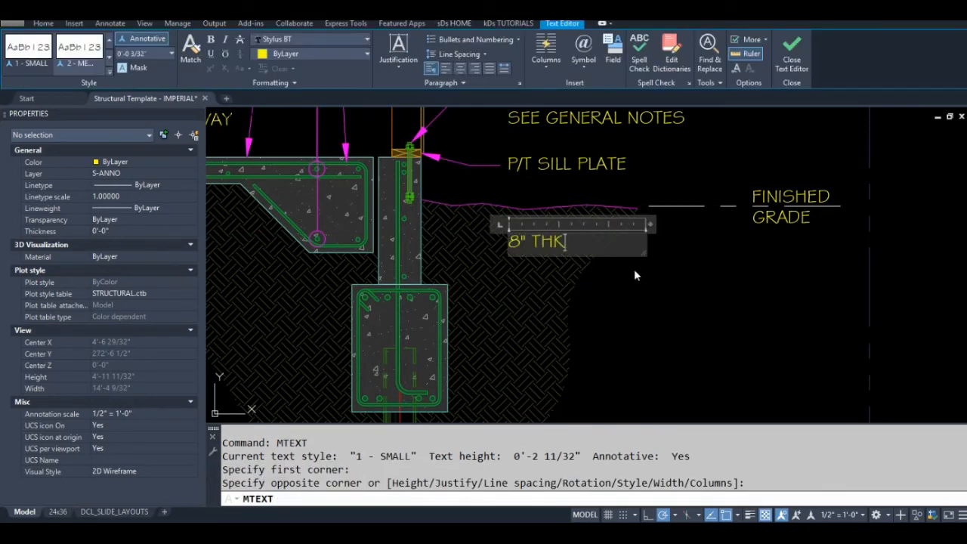